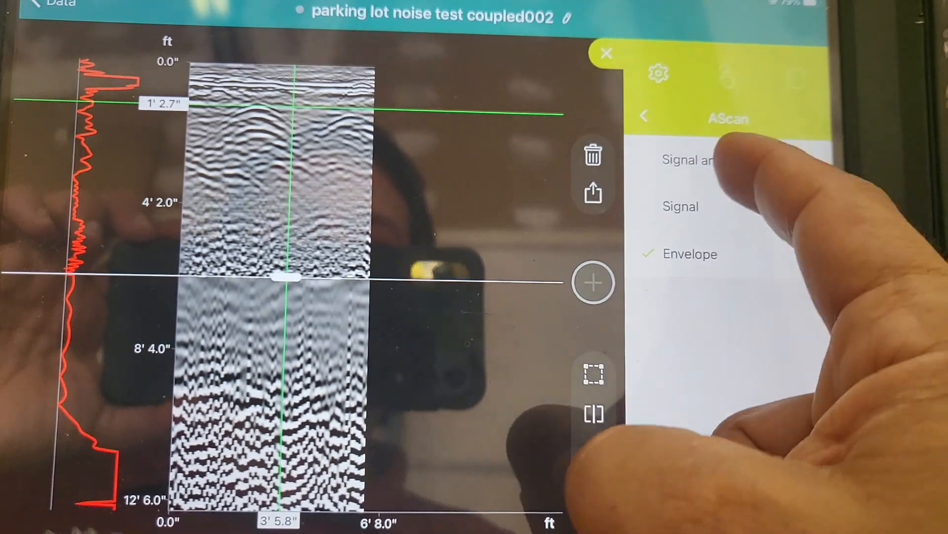
Step: Switch the A-scan display from Envelope to Signal and Envelope
{"action": "left_click", "coordinate": [687, 159]}
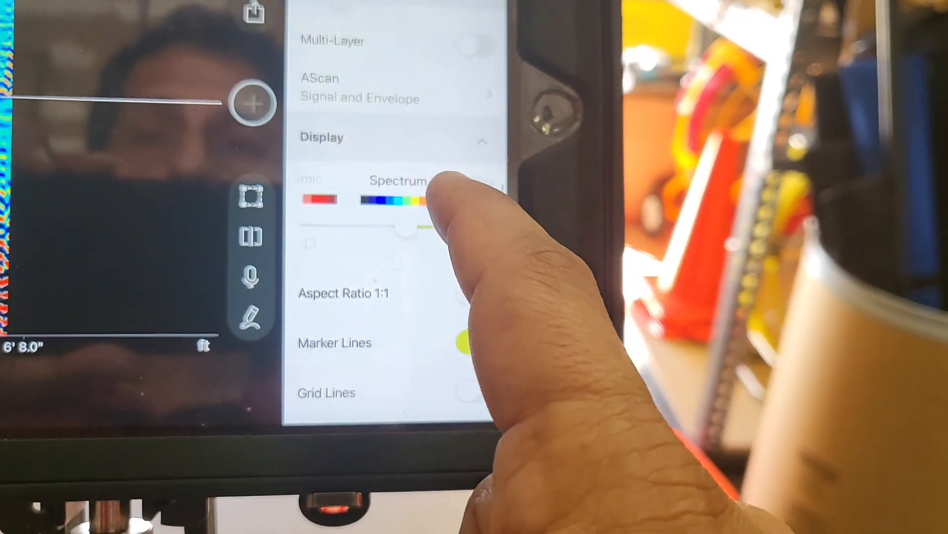
{"action": "scroll", "scroll_direction": "left", "scroll_amount": 3}
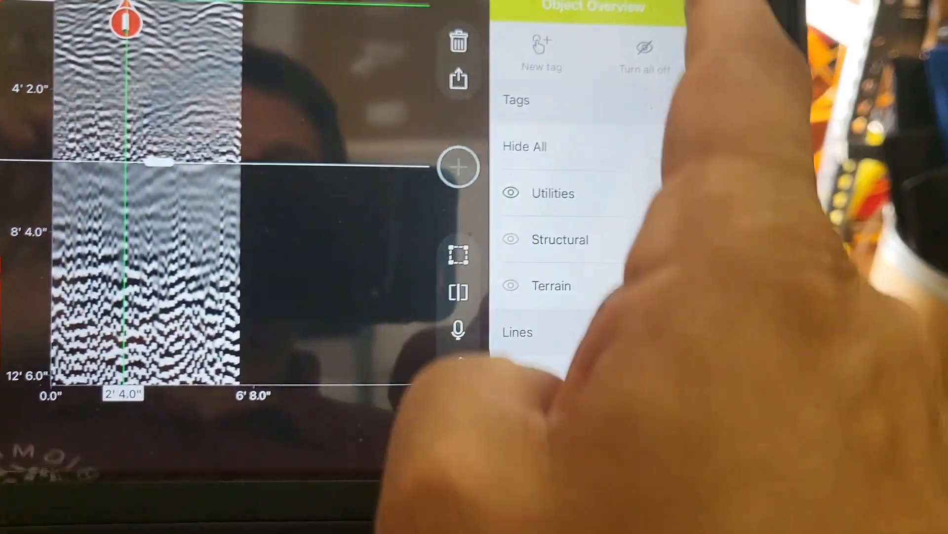
Step: Post the comment 'Yasss' in the scan's logbook
{"action": "scroll", "scroll_direction": "down", "scroll_amount": 3}
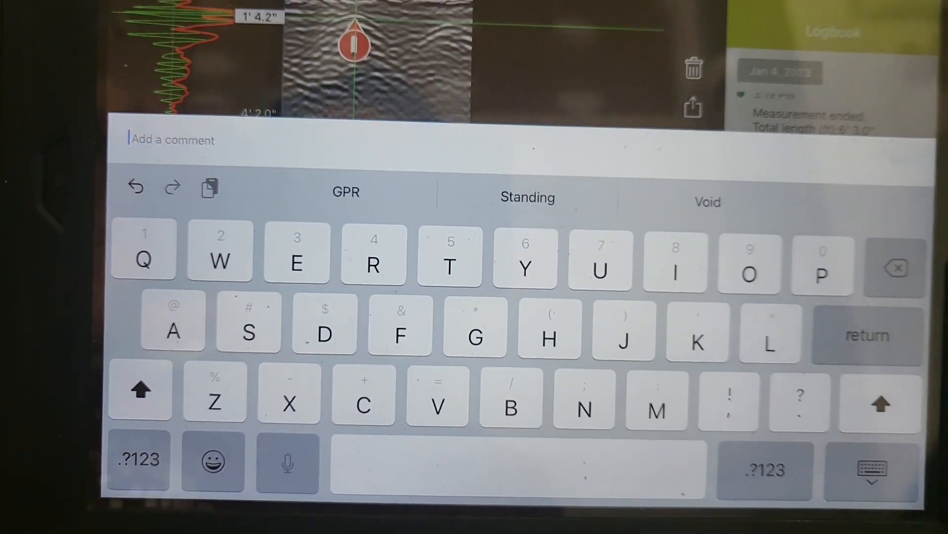
{"action": "type", "text": "Y"}
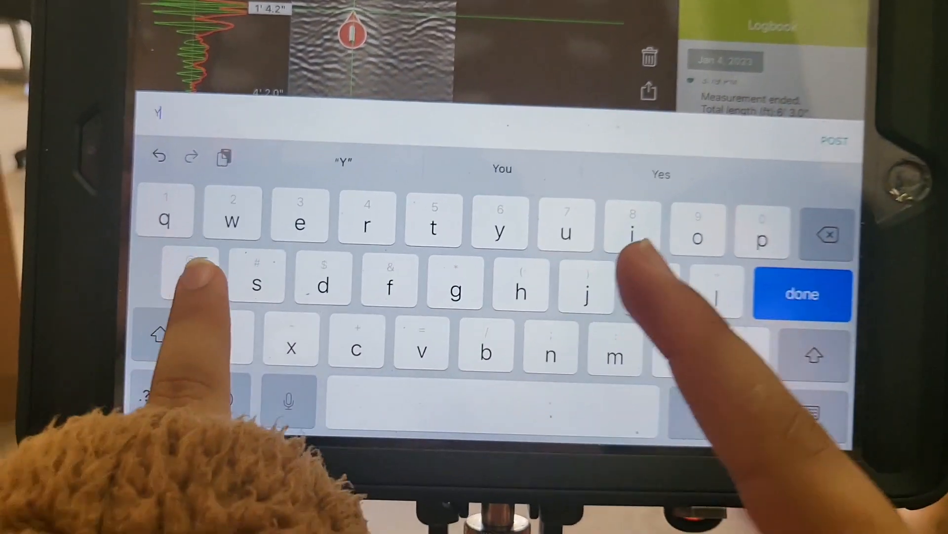
{"action": "left_click", "coordinate": [802, 294]}
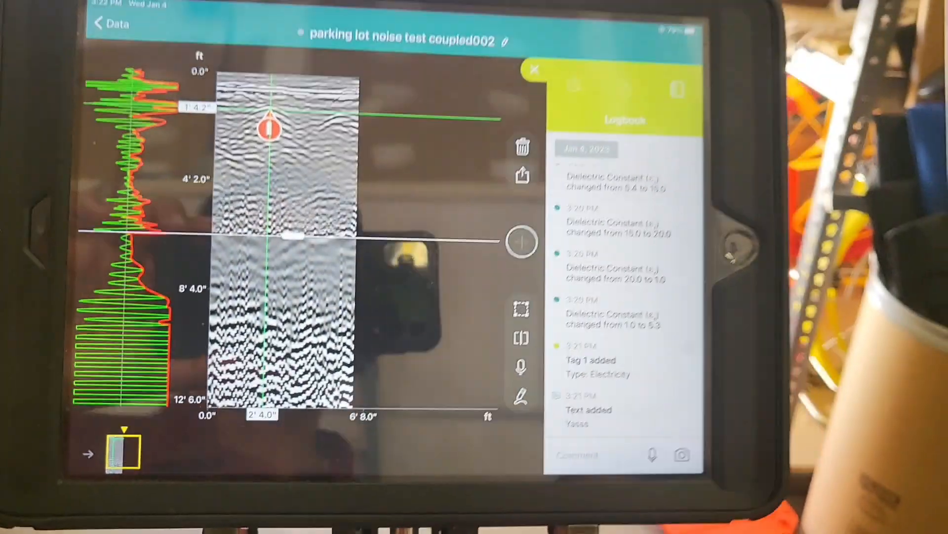
{"action": "left_click", "coordinate": [535, 70]}
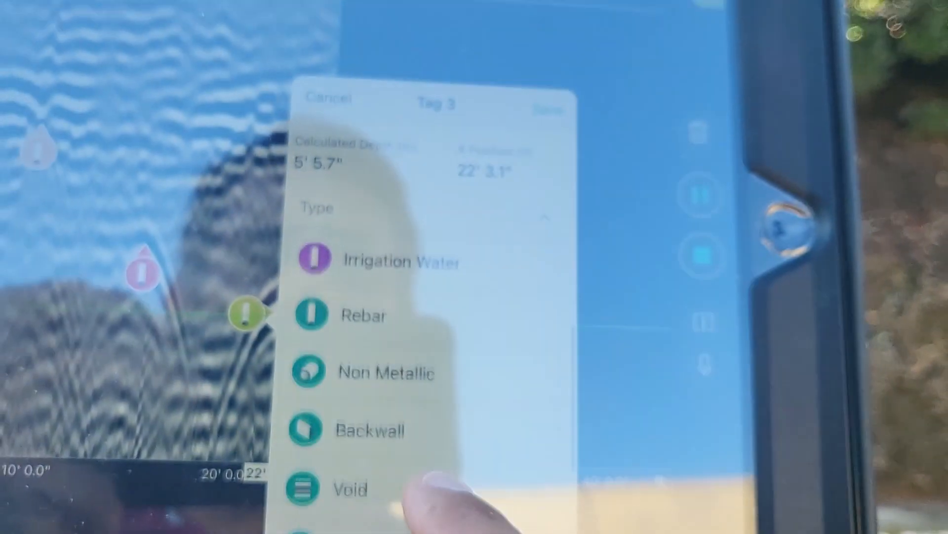
Step: Scroll Tag 3's Type list to show utility categories like Electricity and Gas & Oil
{"action": "scroll", "scroll_direction": "up", "scroll_amount": 3}
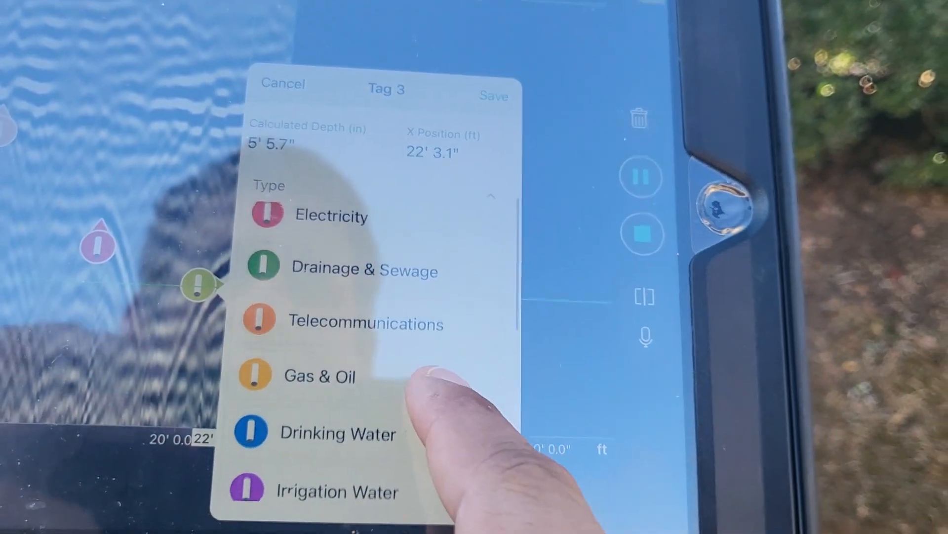